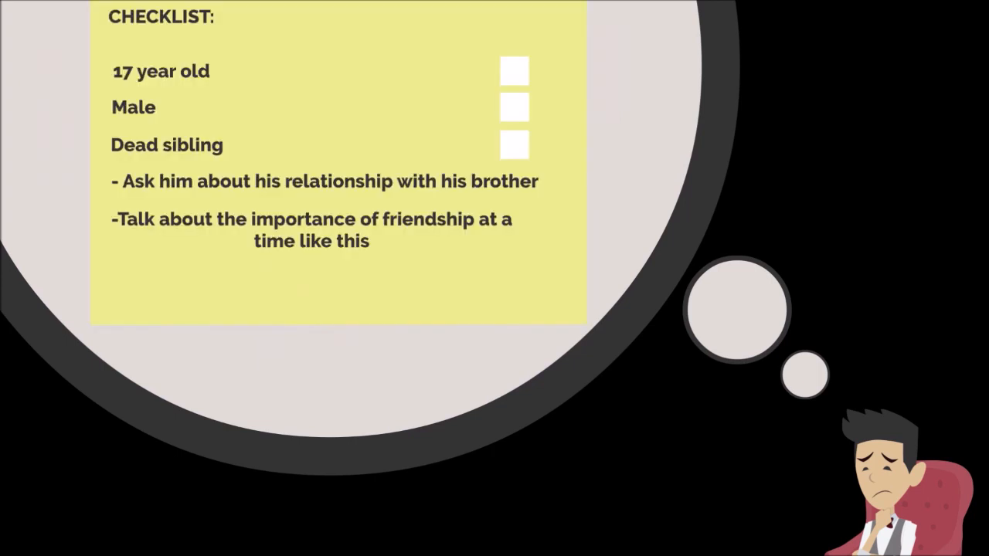
pyautogui.click(514, 69)
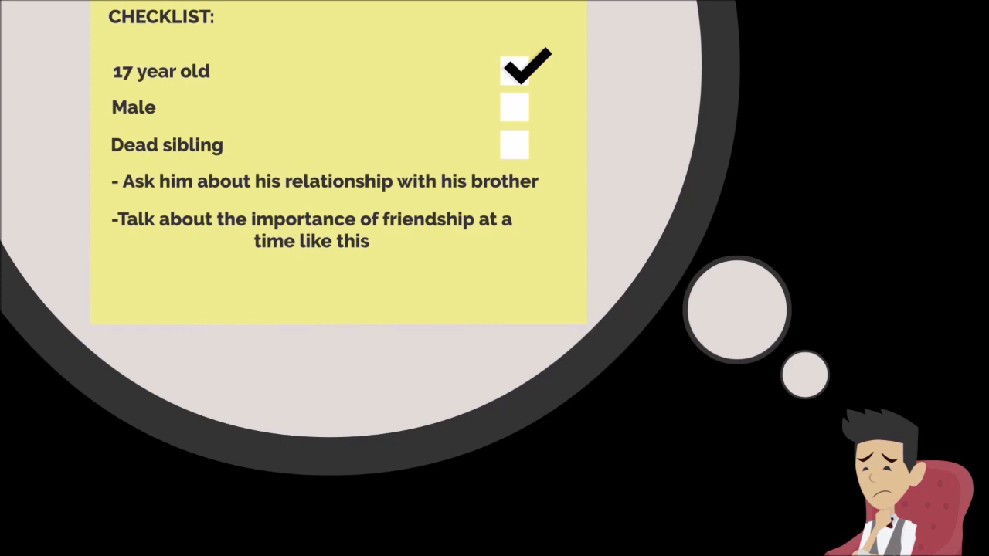
pyautogui.click(514, 108)
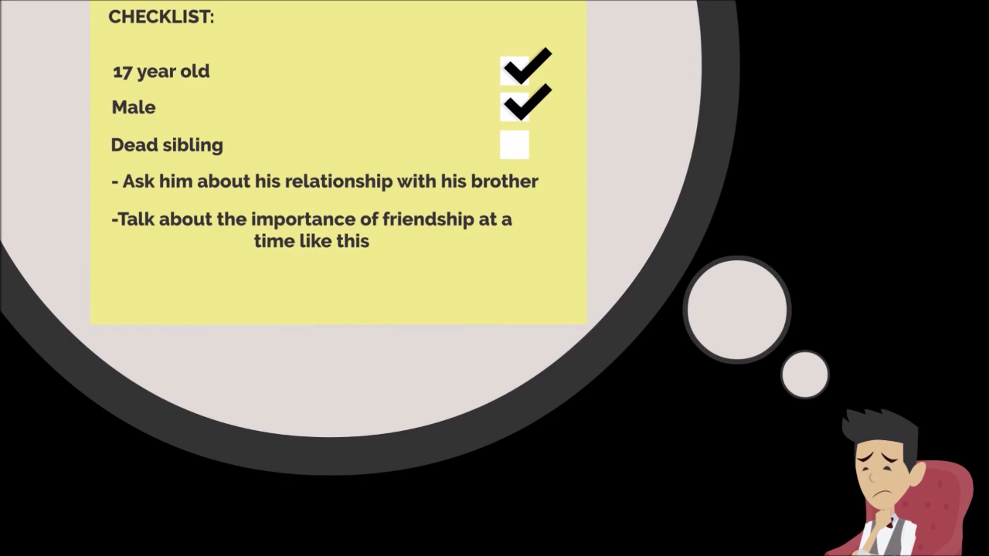
pyautogui.click(515, 144)
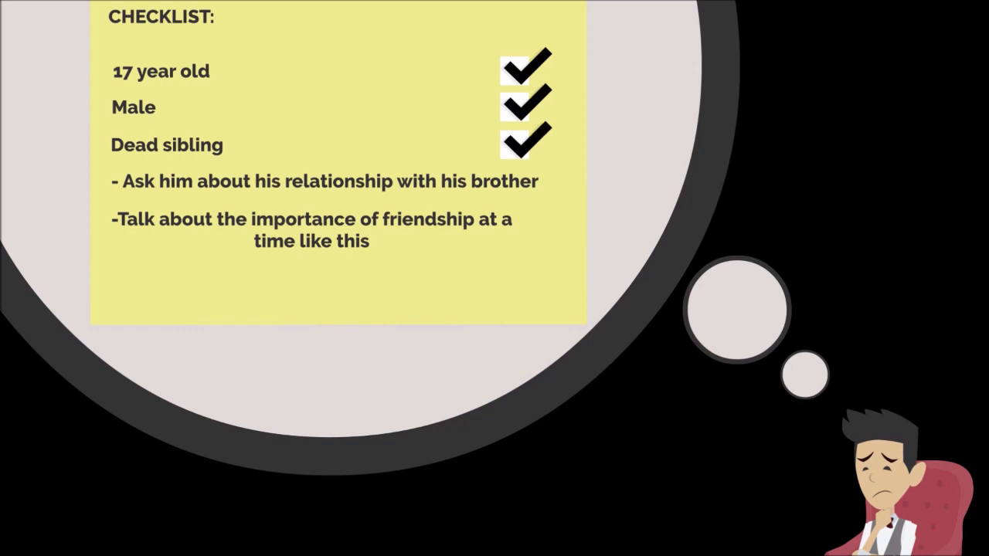